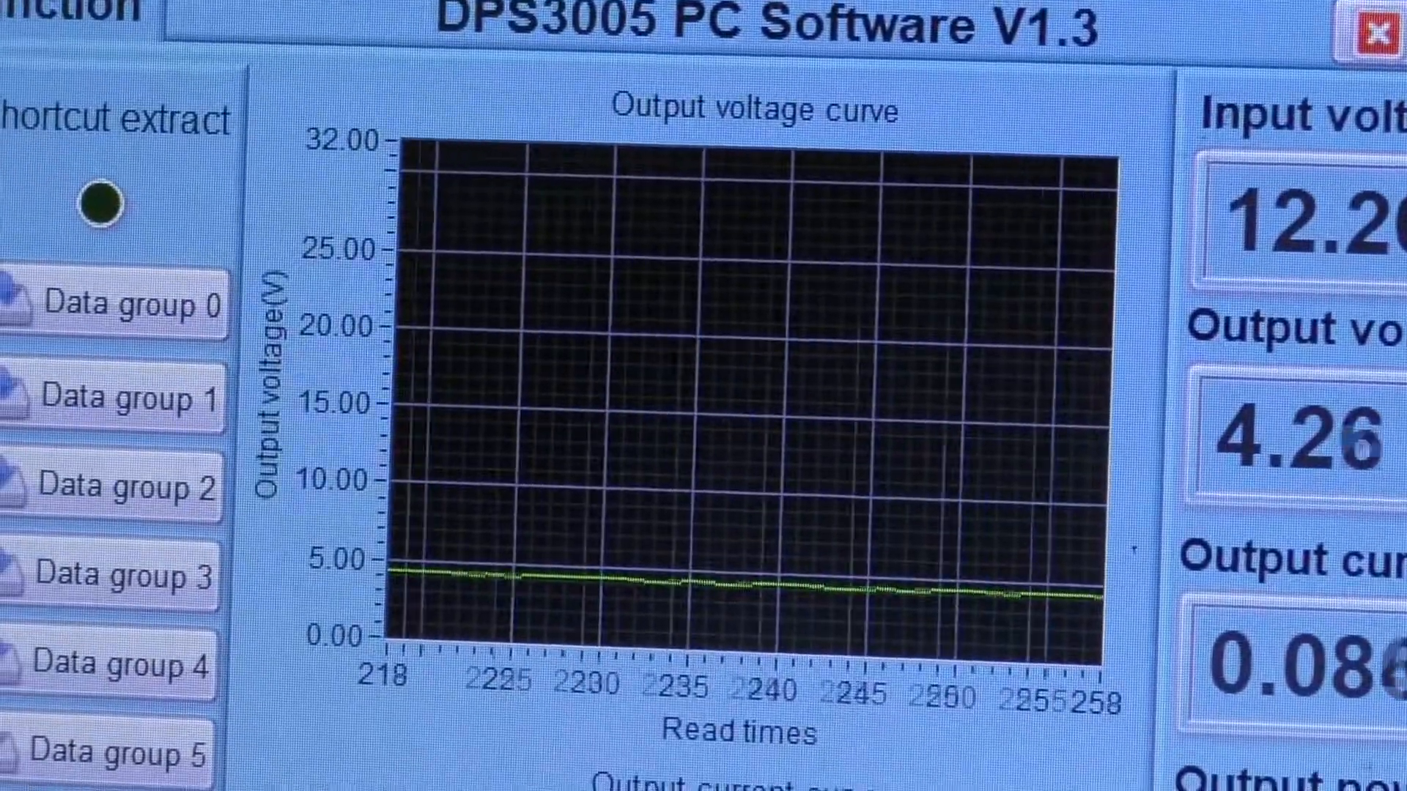
Step: Switch to the Advanced function page showing data group, auto test and voltage/current scan settings
scroll(down, 3)
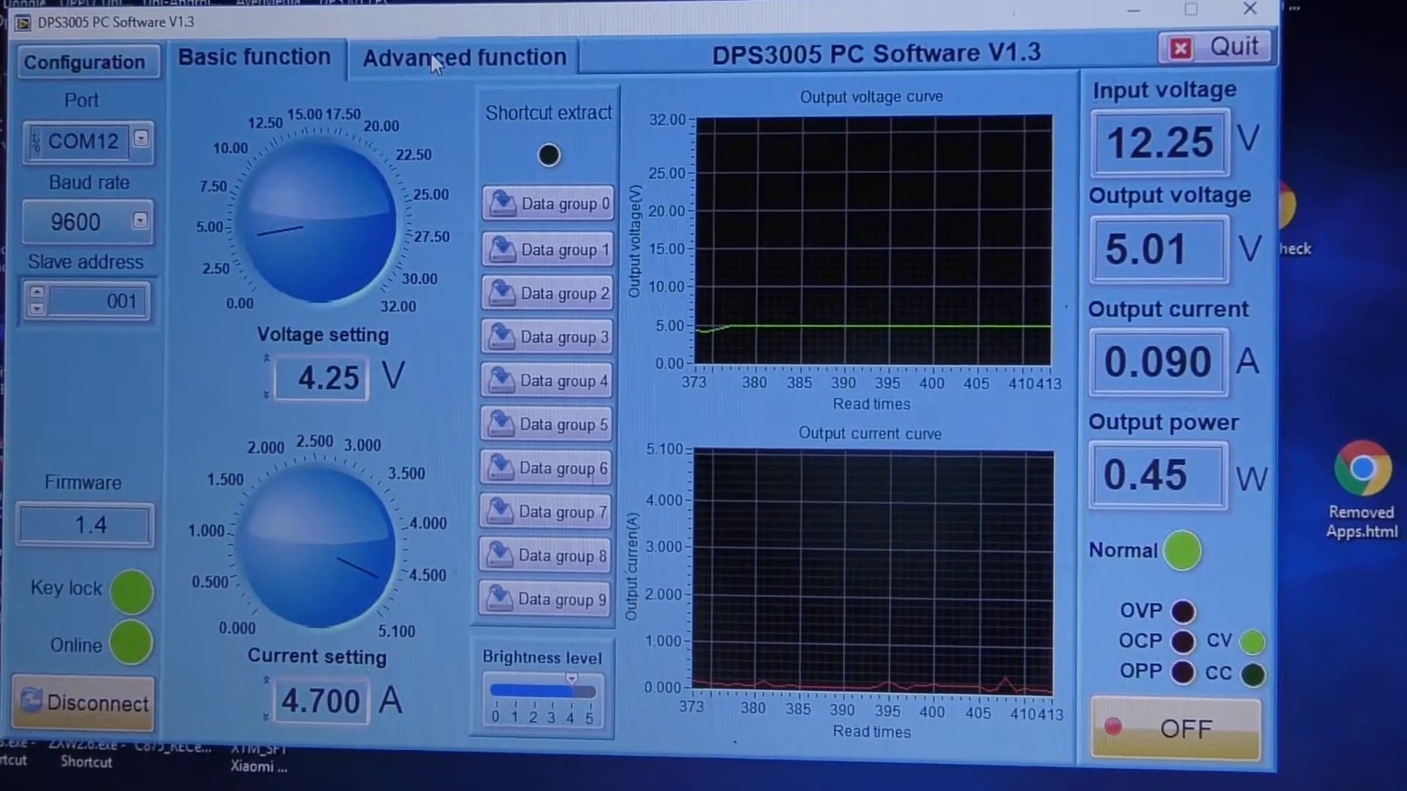
click(464, 56)
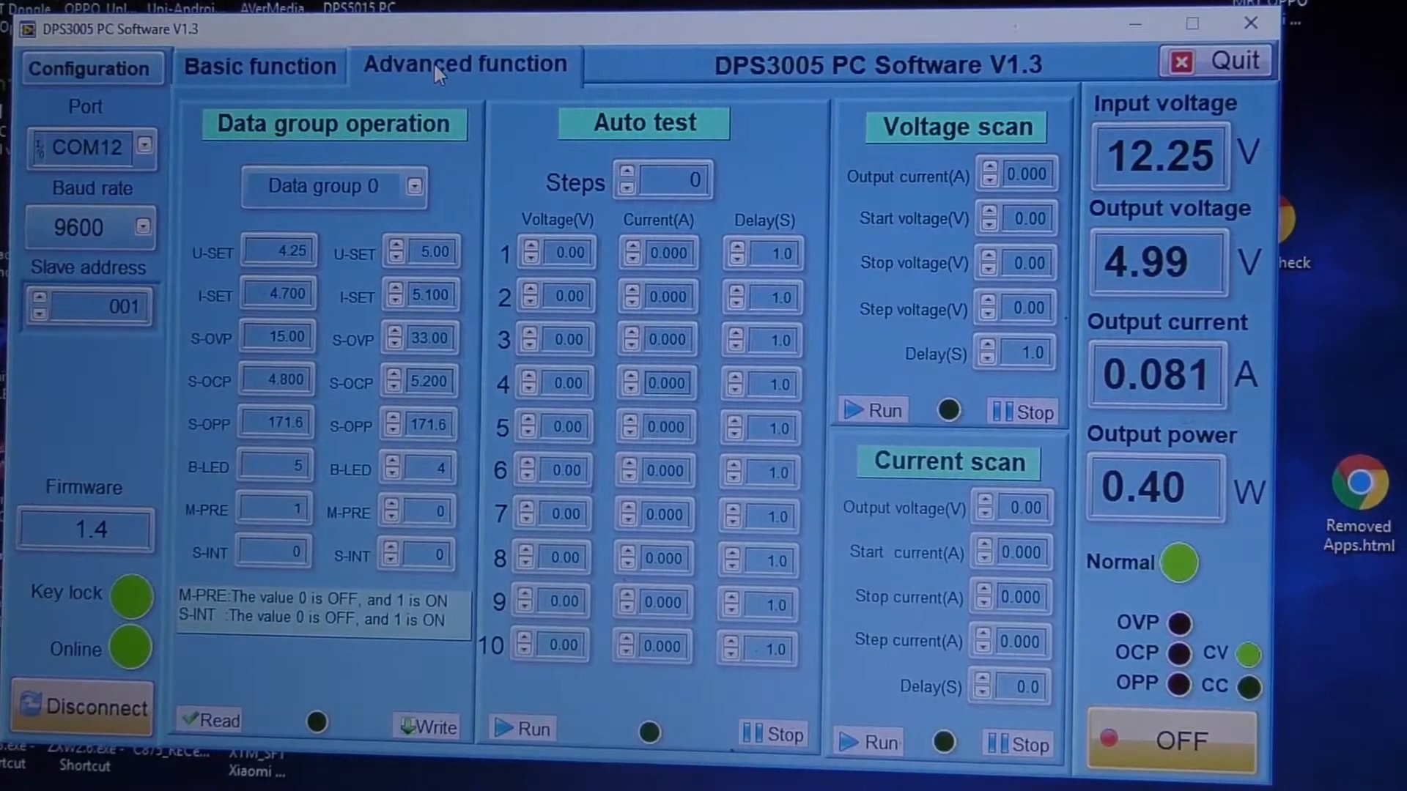